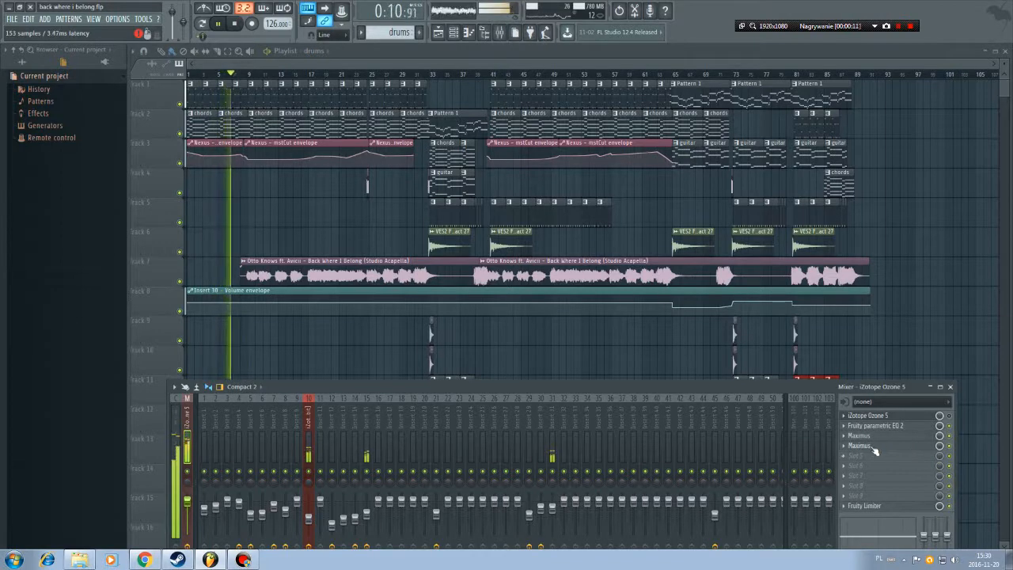
Open the Maximus plugin from the master track's effect slots to view its limiter settings.
left_click(858, 435)
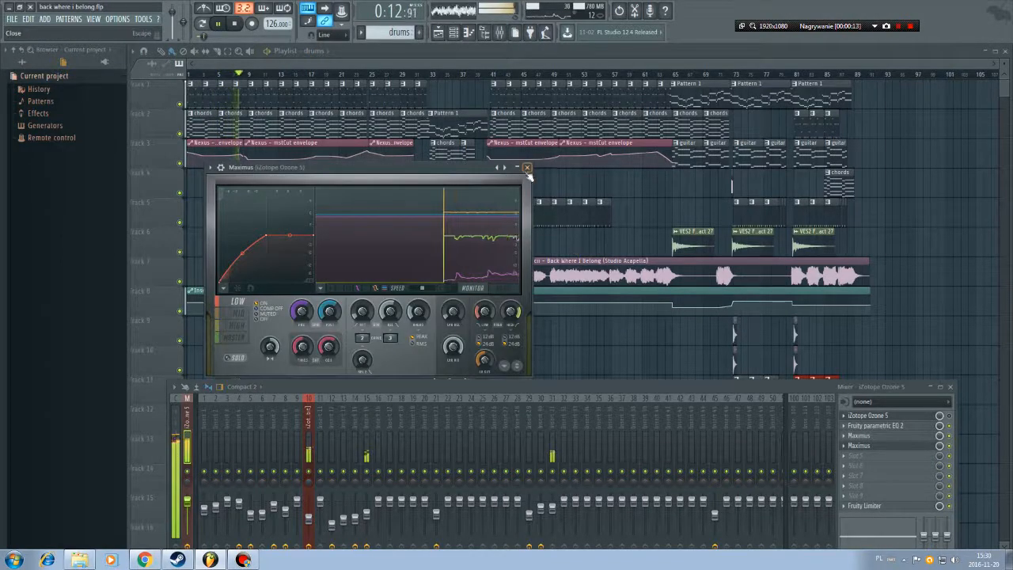
left_click(526, 167)
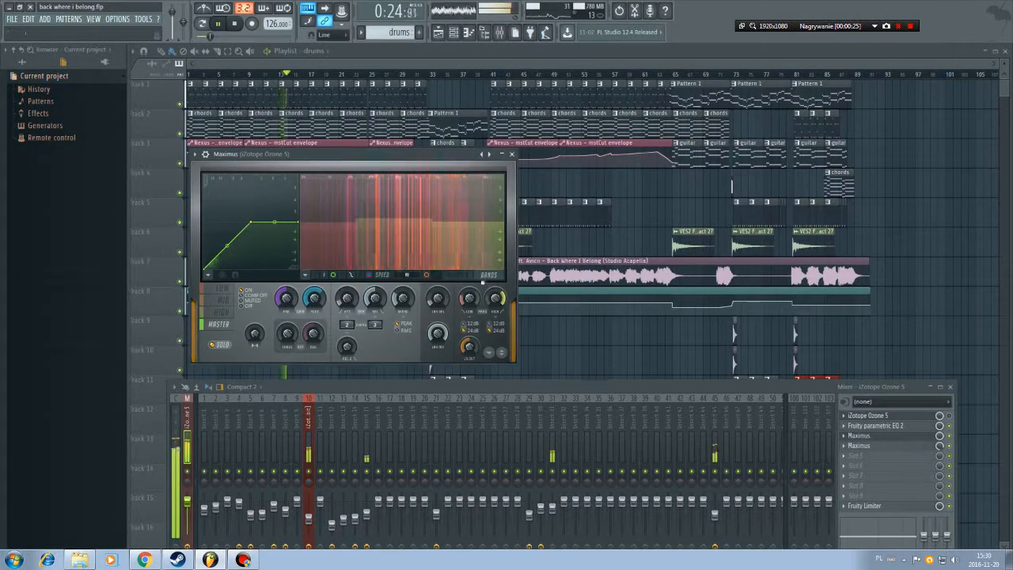
Close the Maximus window, leaving the master track's Fruity Limiter shown instead.
left_click(457, 274)
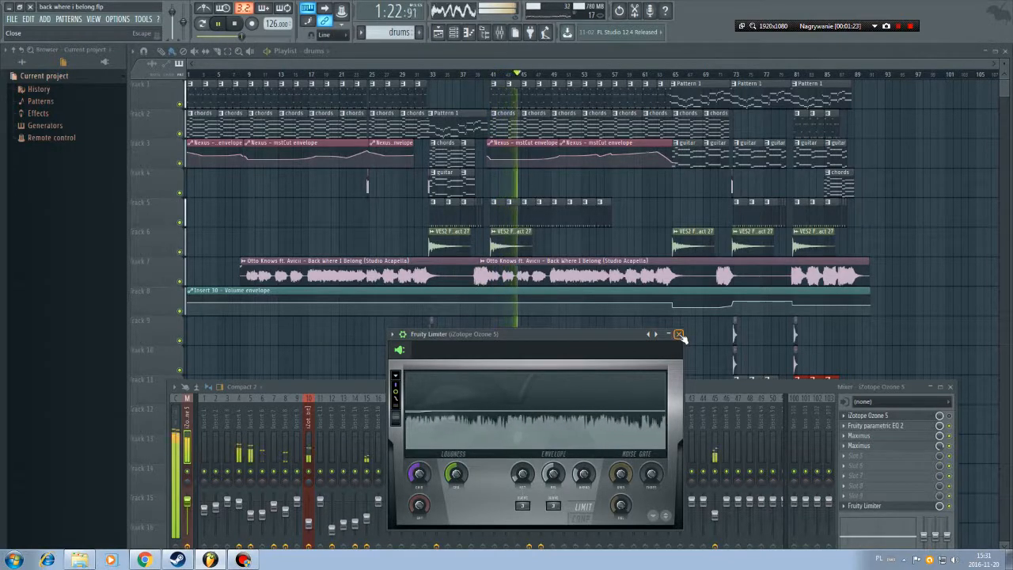
Close the Fruity Limiter window and let the remix play nearly to the end.
left_click(678, 333)
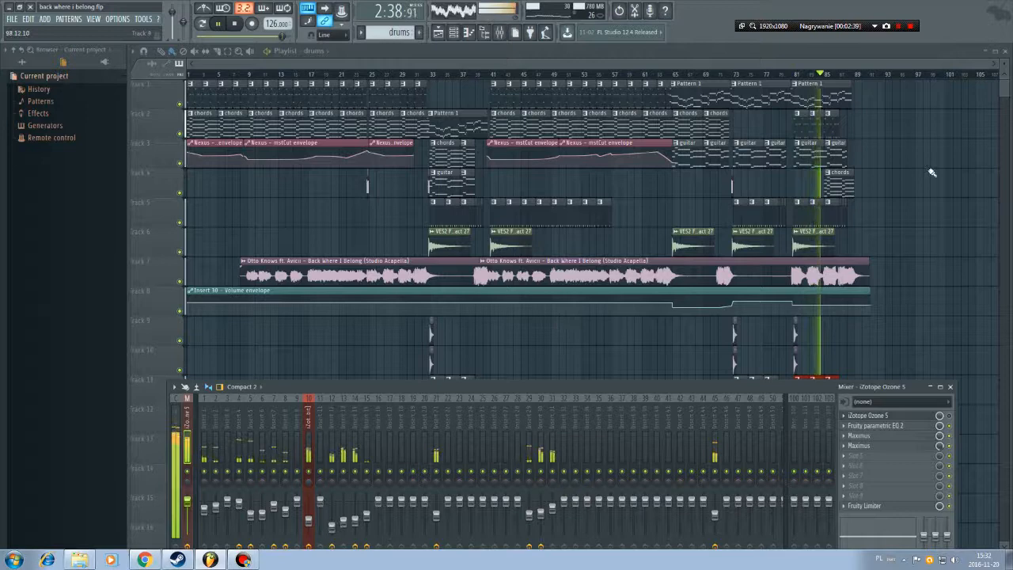
left_click(910, 26)
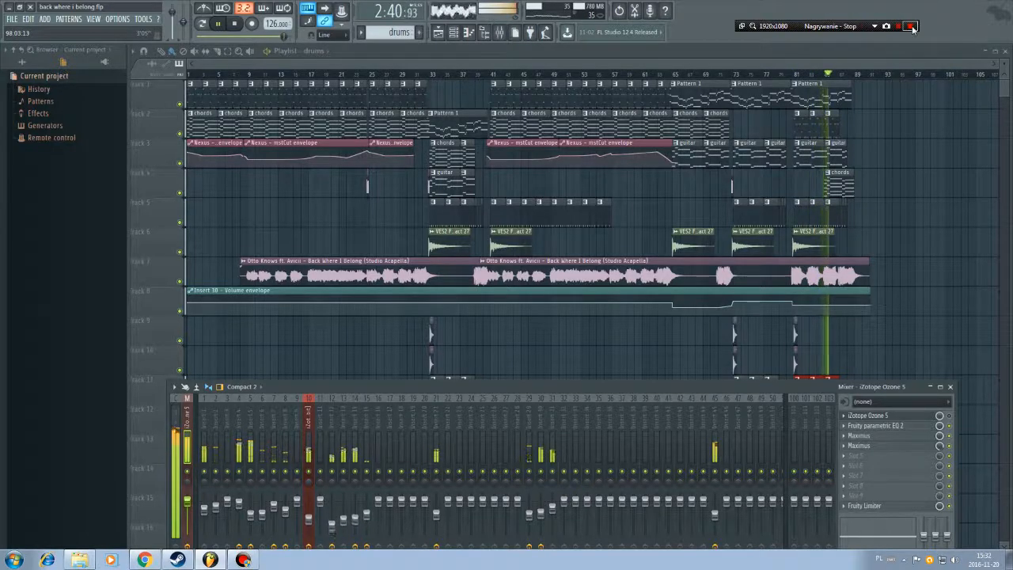